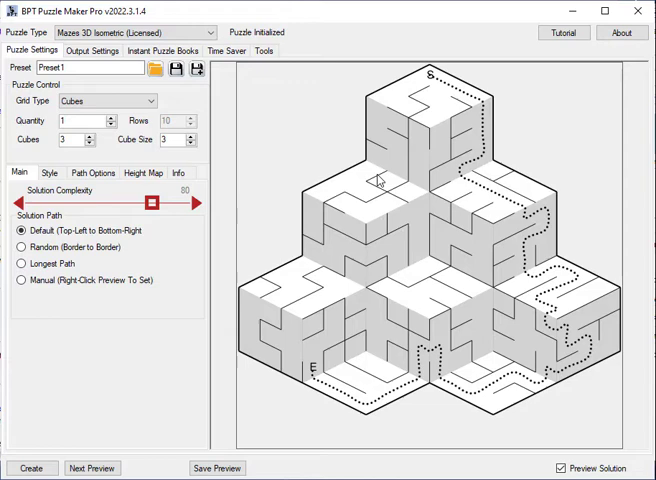
mouse_move(416, 148)
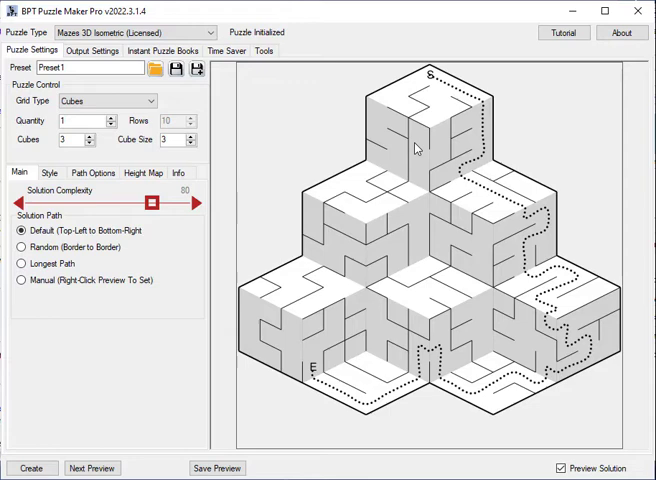
mouse_move(477, 131)
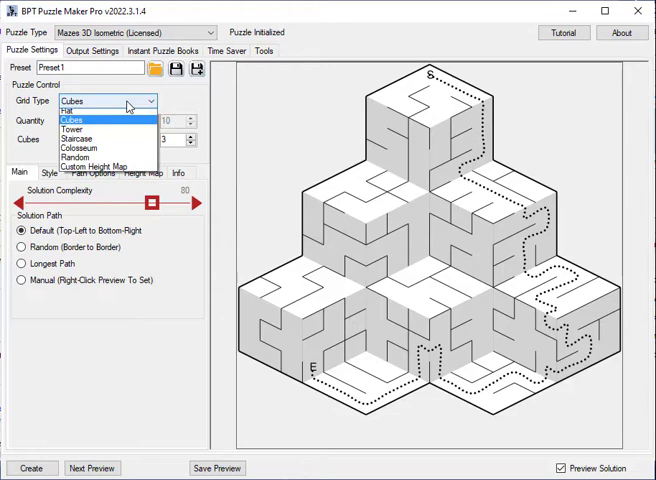
- Try the Tower and stepped grid shapes, settle on Random, and render a new preview
left_click(72, 131)
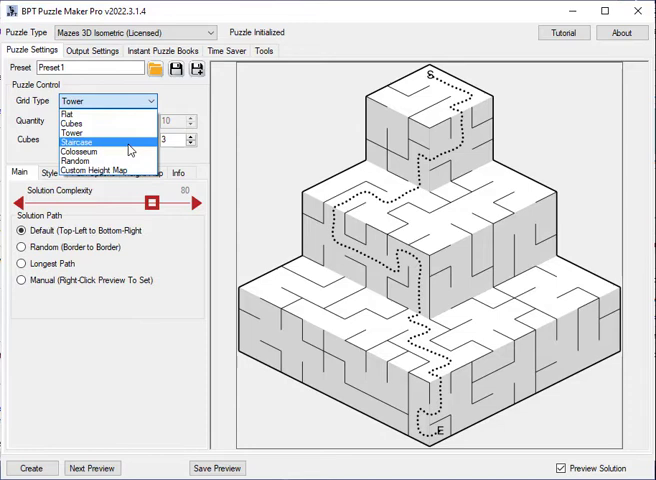
left_click(76, 151)
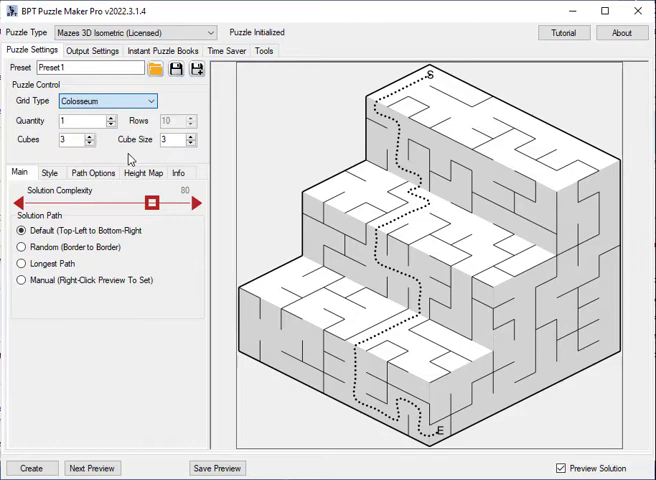
left_click(110, 100)
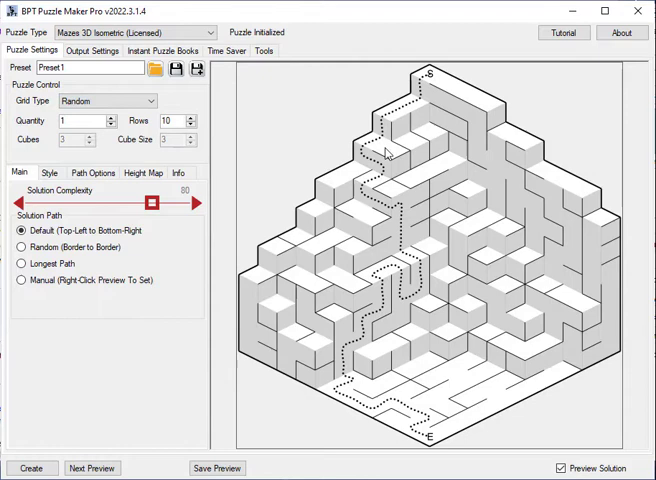
left_click(92, 468)
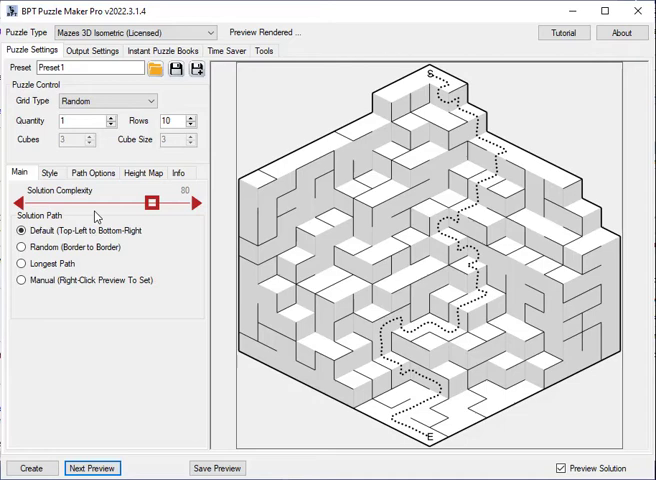
- Show the Style tab's Fill Colors settings for top and front planes
left_click(50, 173)
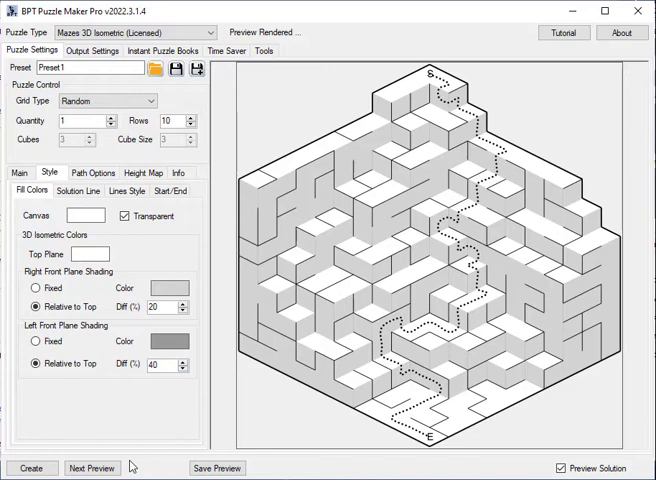
- Set the top planes to cream and render a fresh maze preview
left_click(91, 468)
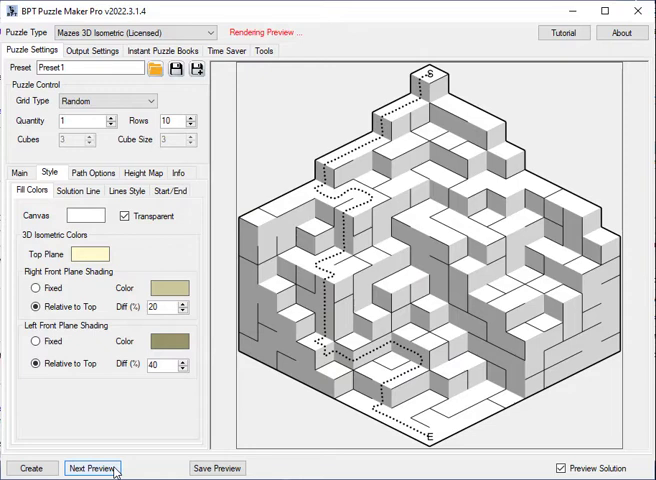
left_click(92, 468)
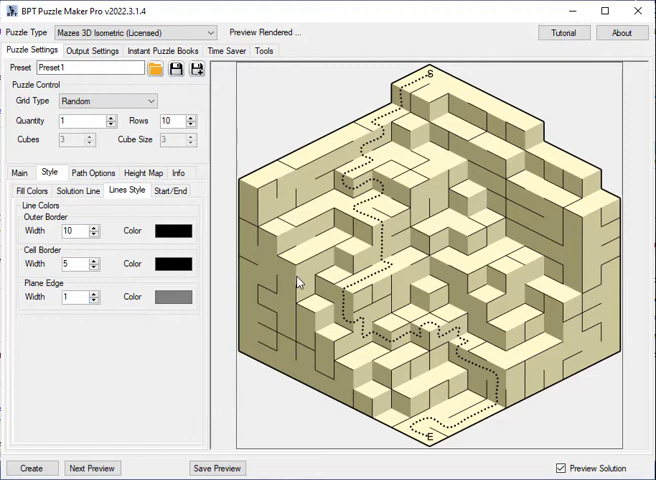
mouse_move(291, 228)
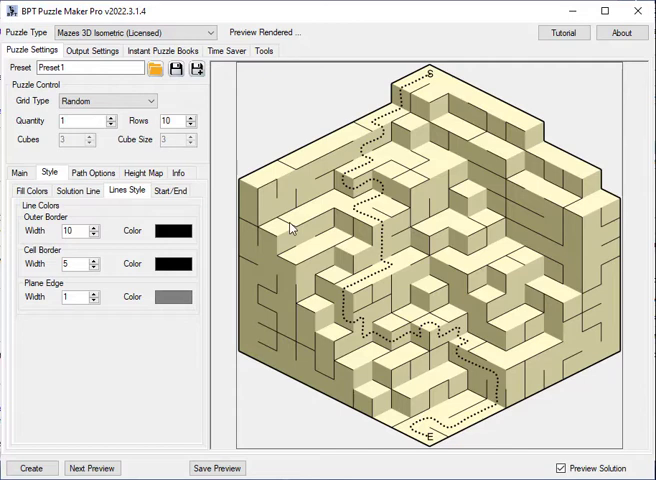
mouse_move(95, 230)
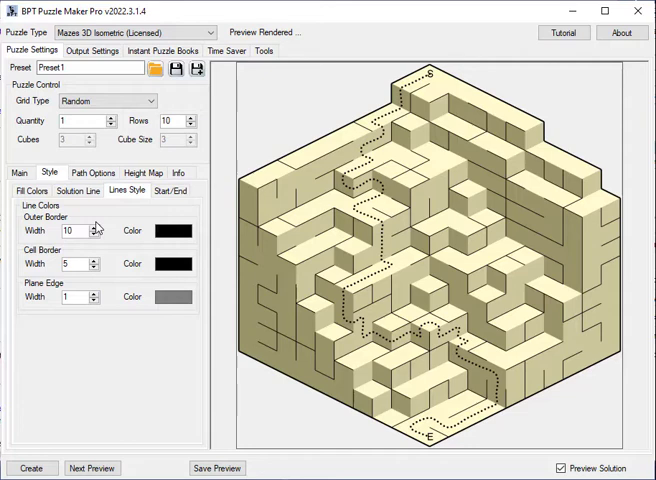
- Show the Start/End marker settings with Arial labels S and E
left_click(172, 190)
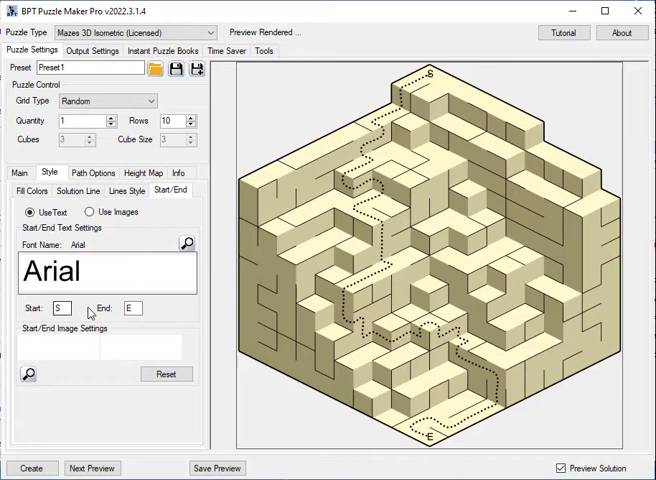
- Change the end marker label to F and render a new preview
left_click(92, 468)
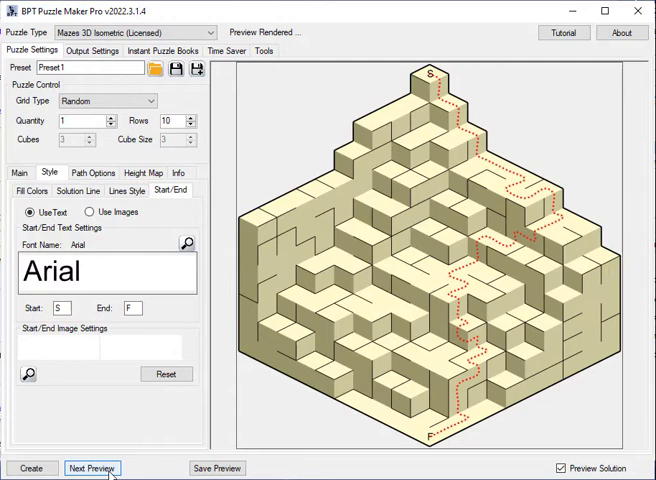
left_click(92, 468)
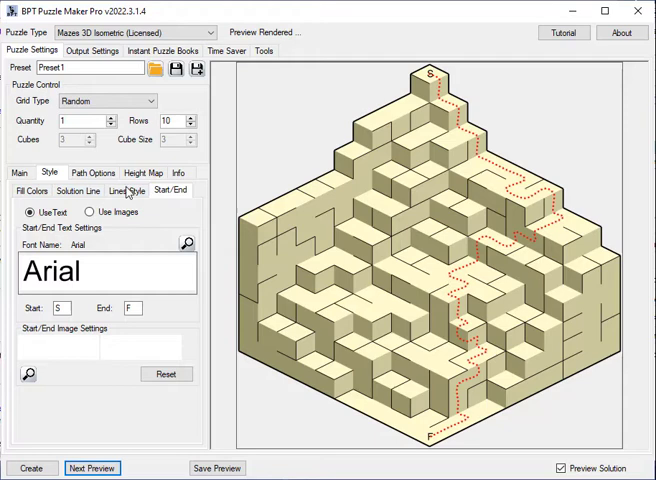
- Review the red dotted solution line styling, then show the Path Options shading settings
left_click(124, 190)
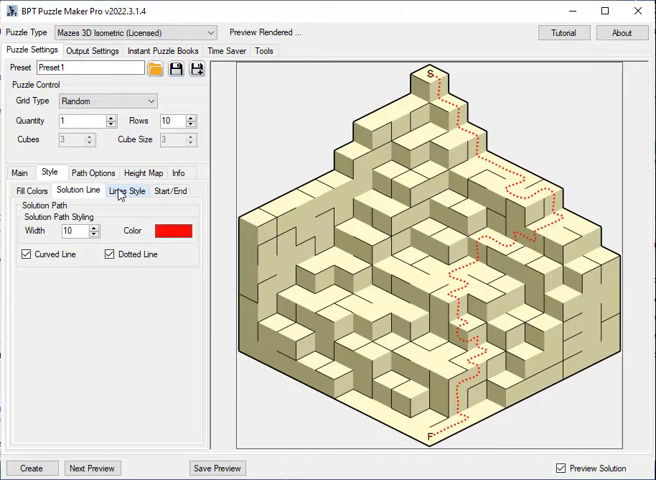
left_click(93, 172)
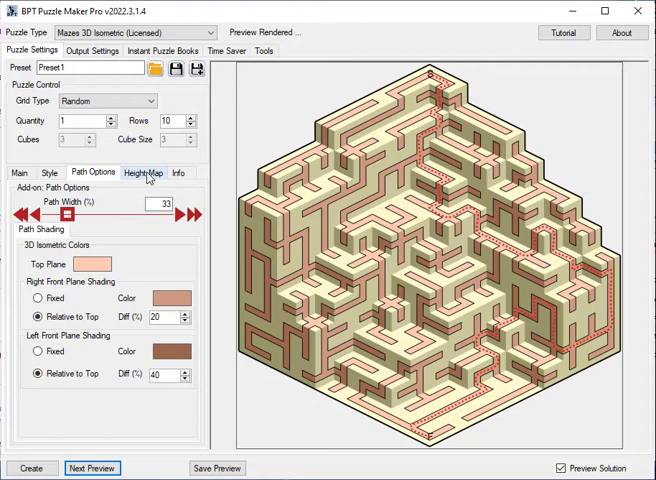
- Raise a column of cells in the Height Map Editor for a custom stepped maze
left_click(131, 172)
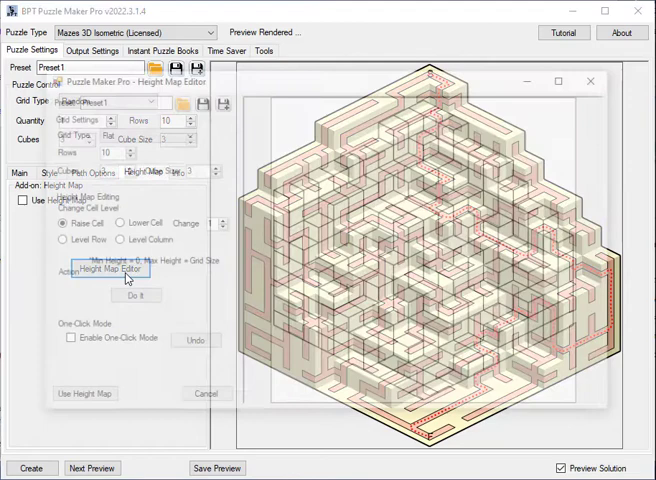
left_click(131, 296)
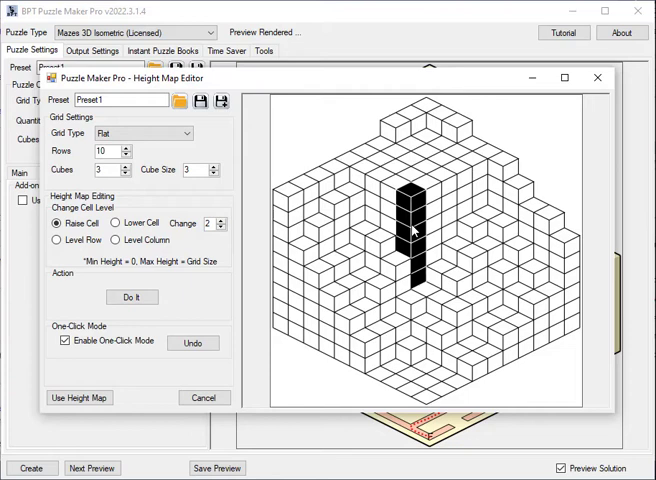
left_click(113, 222)
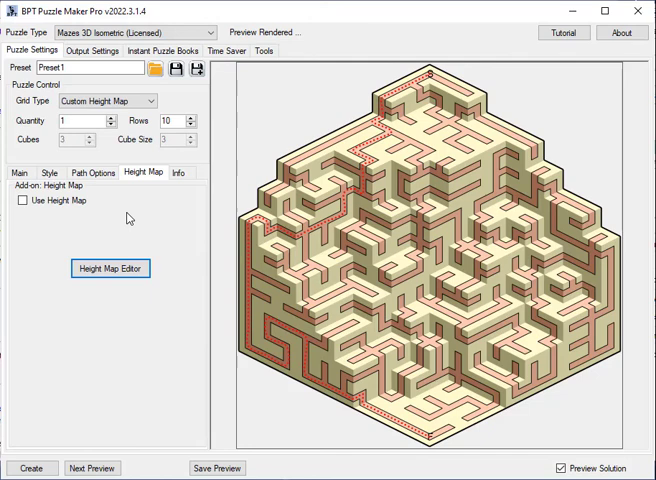
- Return to the Main tab showing solution complexity 80
left_click(18, 172)
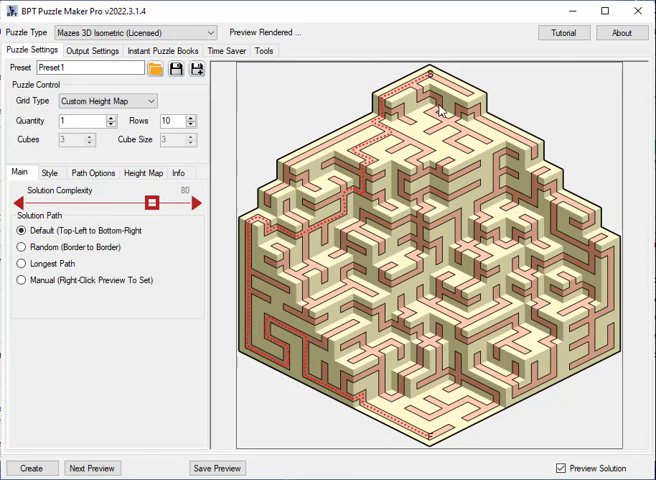